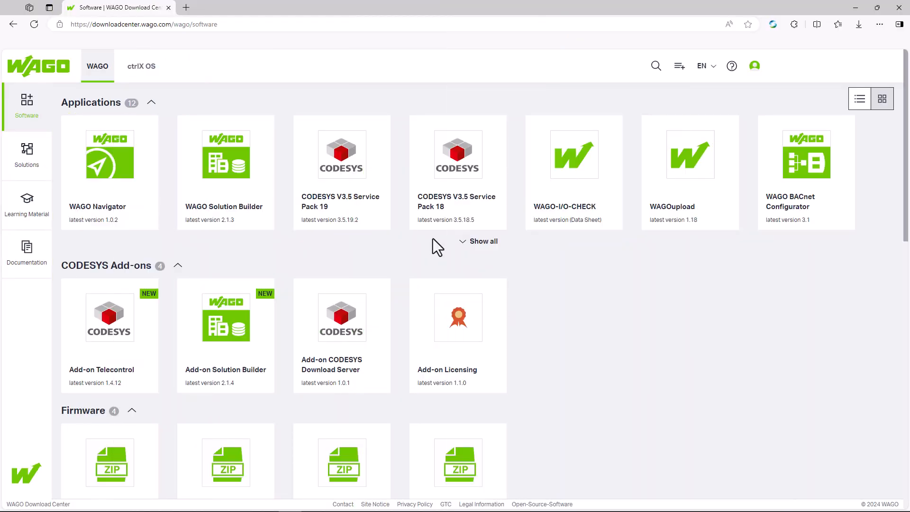
# View the 10 dependencies listed for CODESYS V3.5 Service Pack 19
pyautogui.click(342, 169)
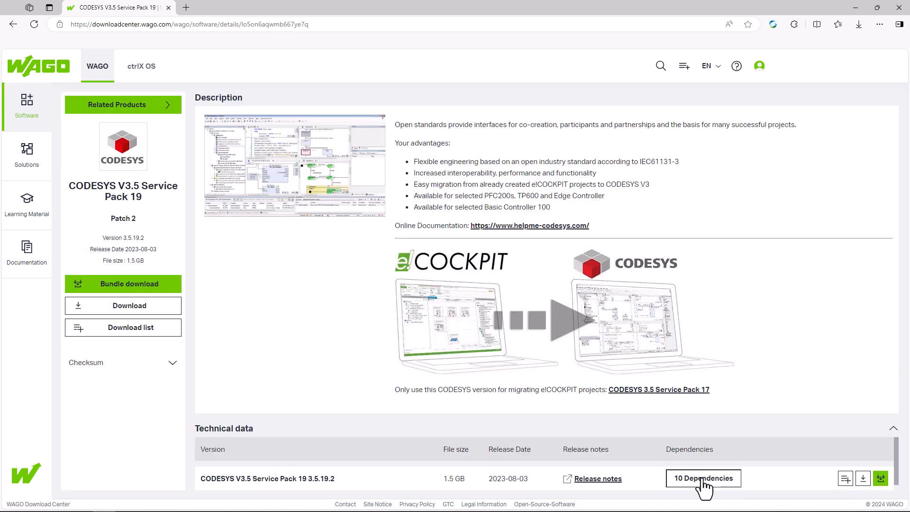
pyautogui.click(702, 478)
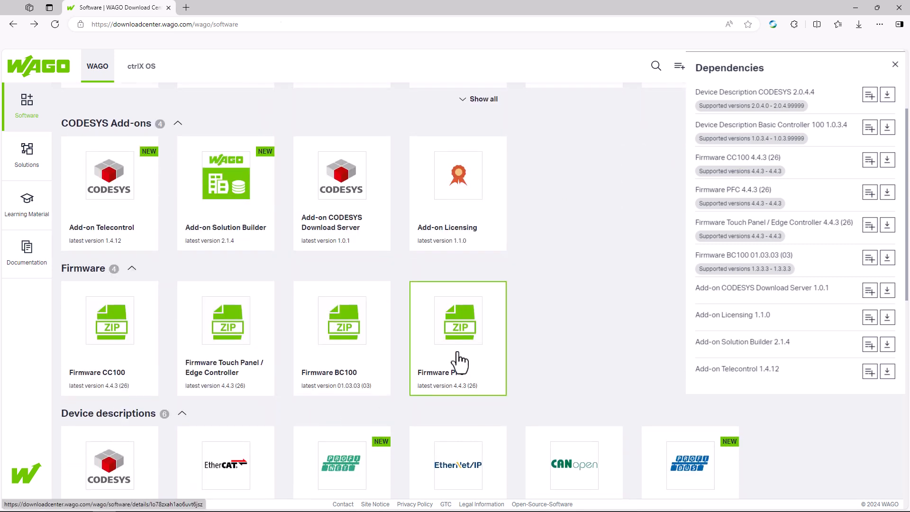
pyautogui.click(458, 322)
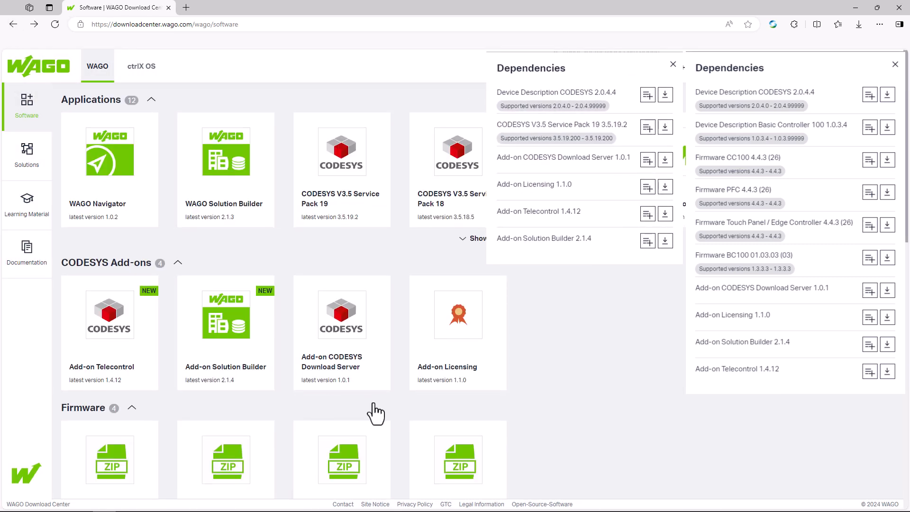
# Check the Device Description CODESYS package page, then return to the previous page
pyautogui.click(341, 152)
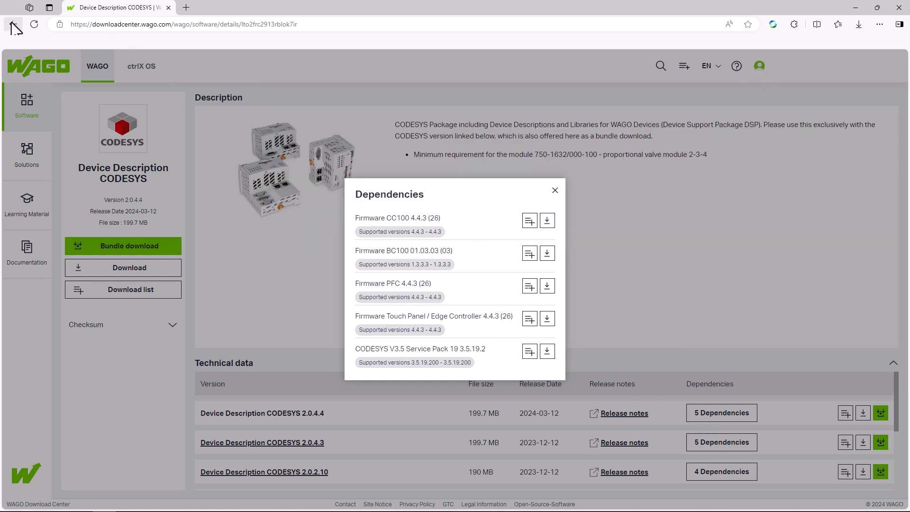
pyautogui.click(12, 25)
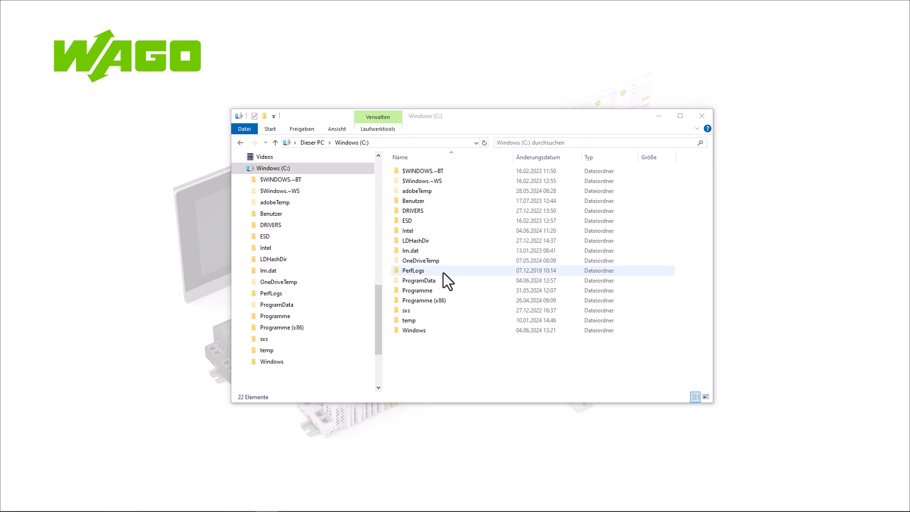
# Browse ProgramData on drive C to review the existing CODESYS folders
pyautogui.doubleClick(418, 281)
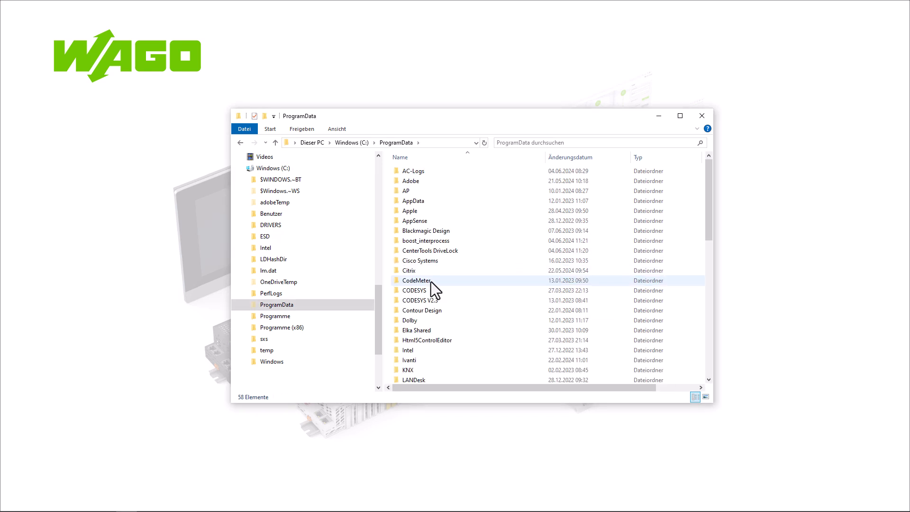
pyautogui.doubleClick(413, 290)
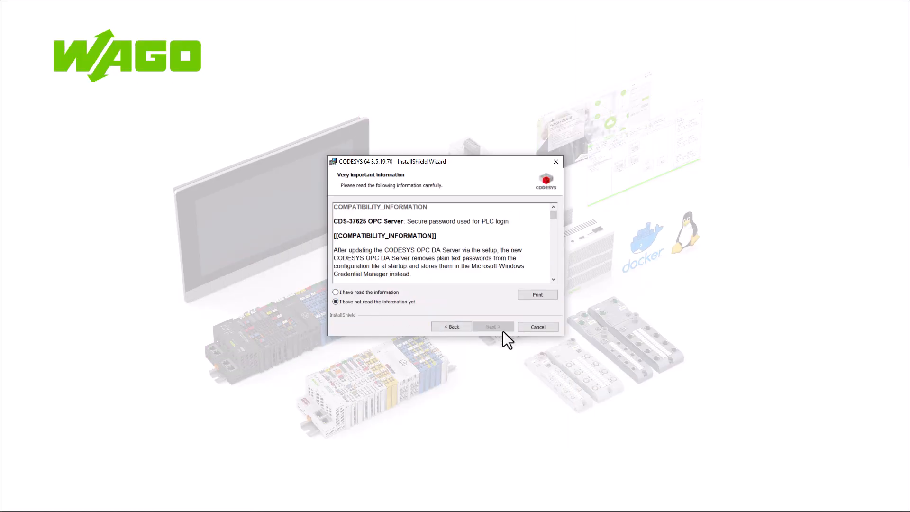
# Acknowledge the compatibility info, keep the default folder and choose the Custom setup type
pyautogui.click(492, 327)
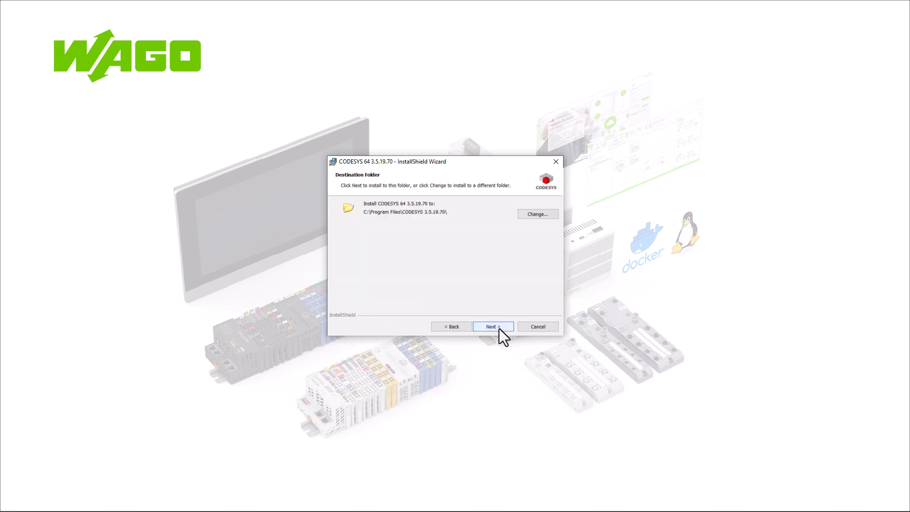
pyautogui.click(492, 327)
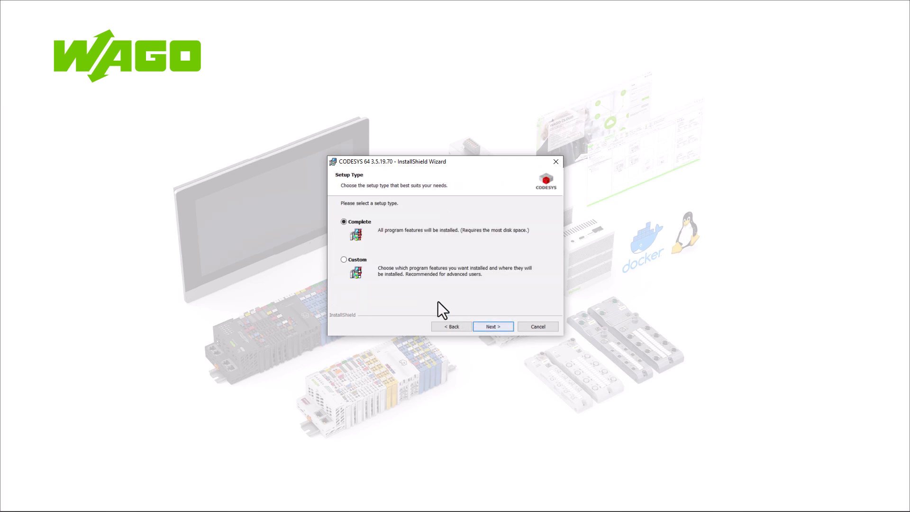
pyautogui.click(343, 260)
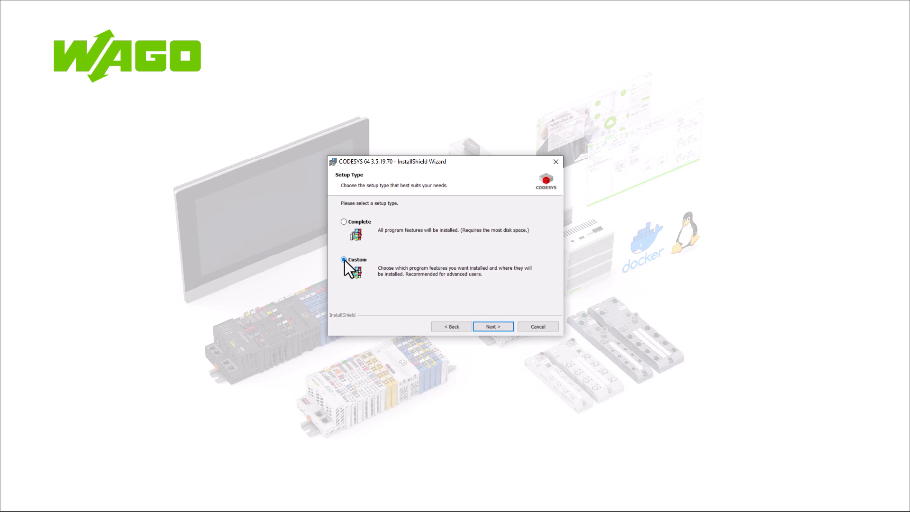
pyautogui.click(343, 259)
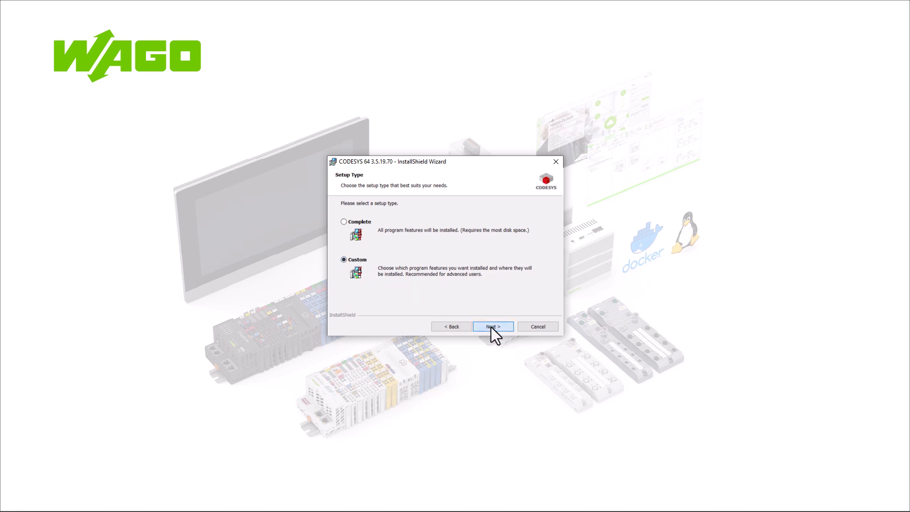
pyautogui.click(493, 326)
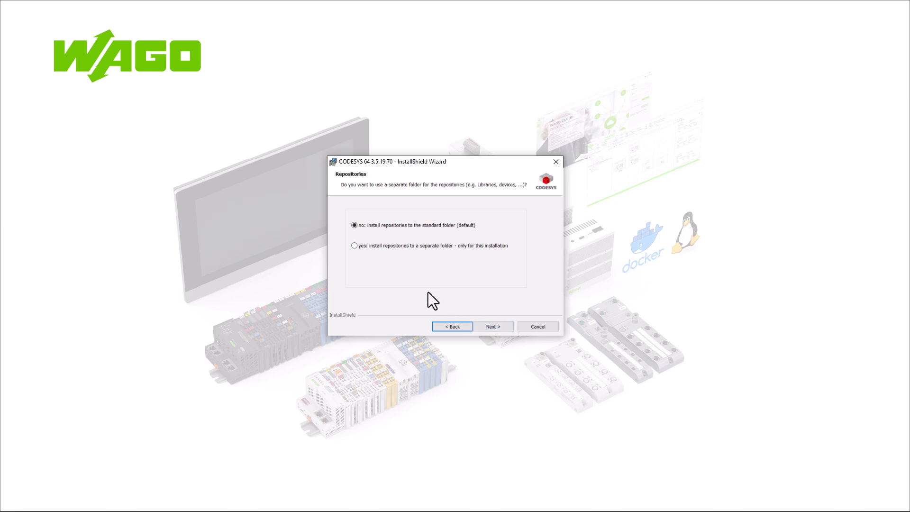
# Choose 'yes: install repositories to a separate folder' and accept the firewall settings
pyautogui.click(354, 245)
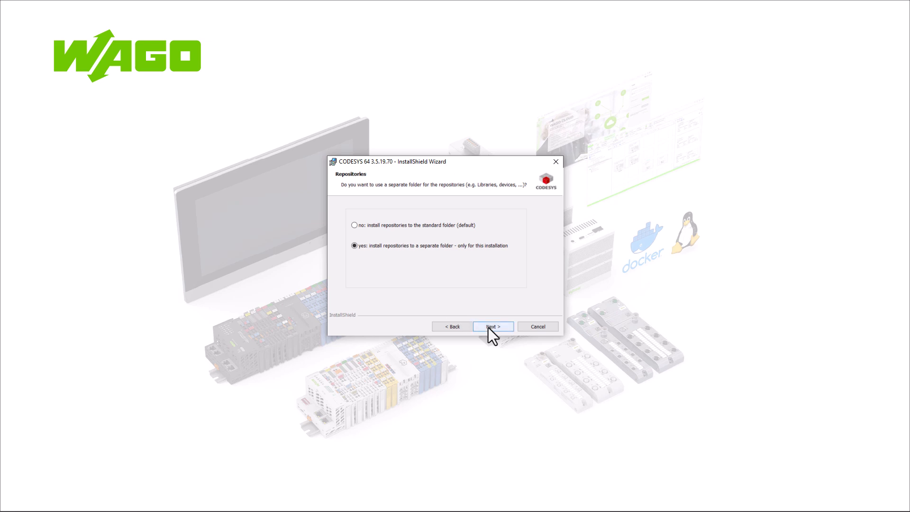
pyautogui.click(492, 326)
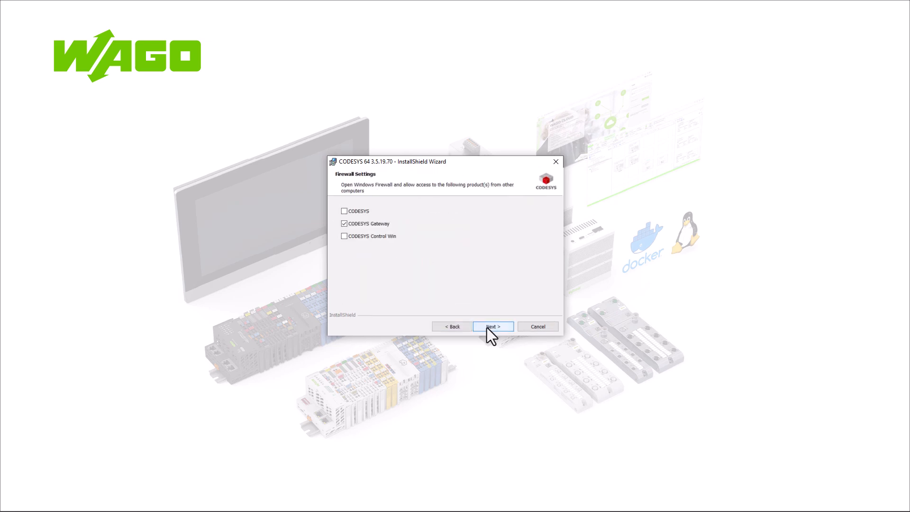
pyautogui.click(492, 326)
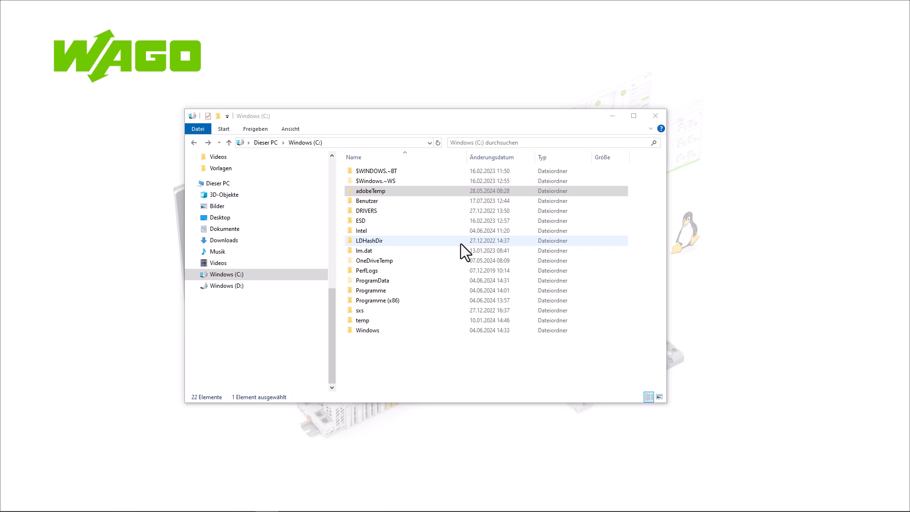
# Inspect CODESYS_F5AD3E3B in ProgramData for Devices and Managed Libraries, then return to ProgramData
pyautogui.doubleClick(372, 281)
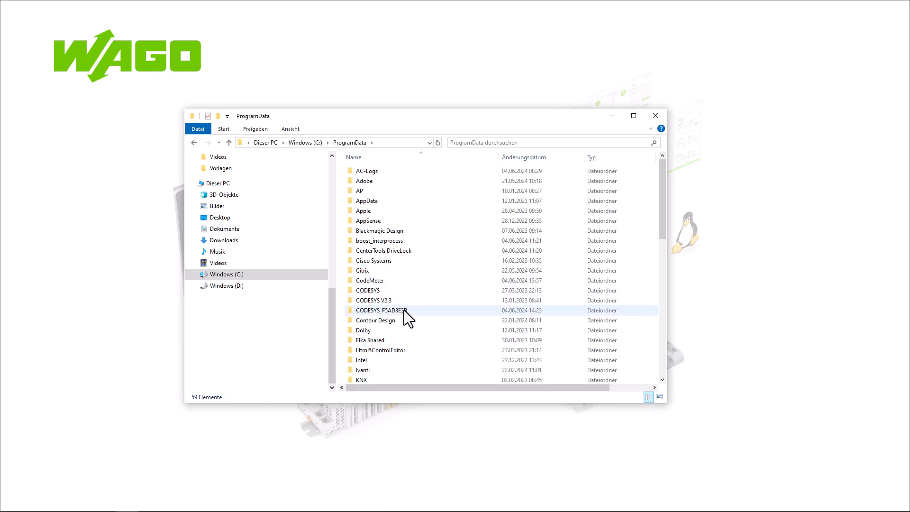
pyautogui.doubleClick(381, 311)
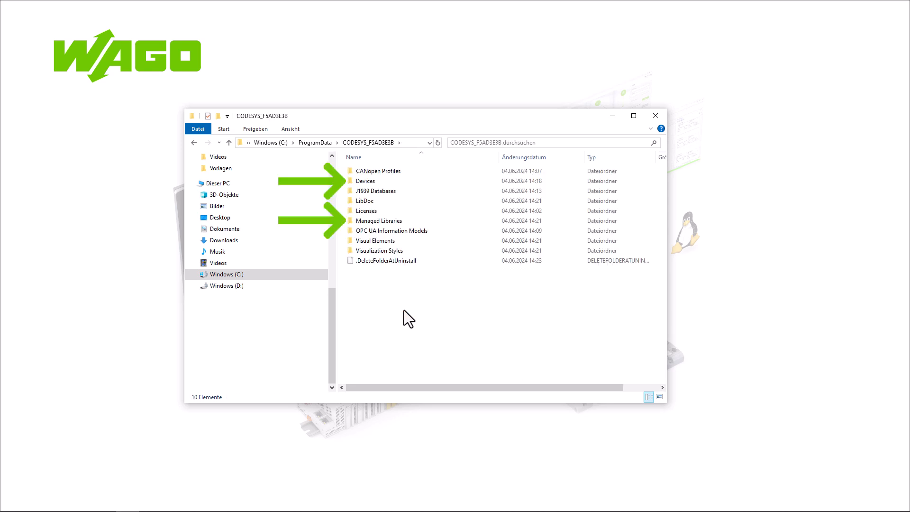
pyautogui.moveTo(371, 284)
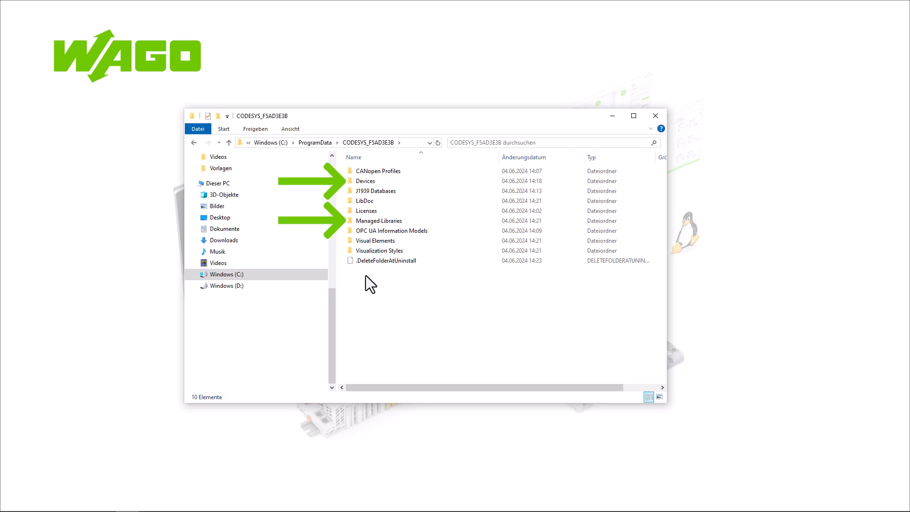
pyautogui.click(193, 144)
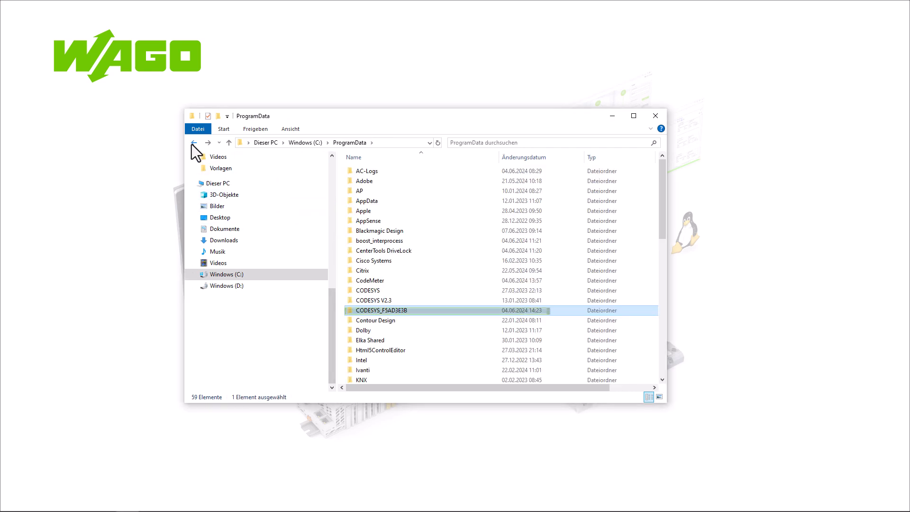